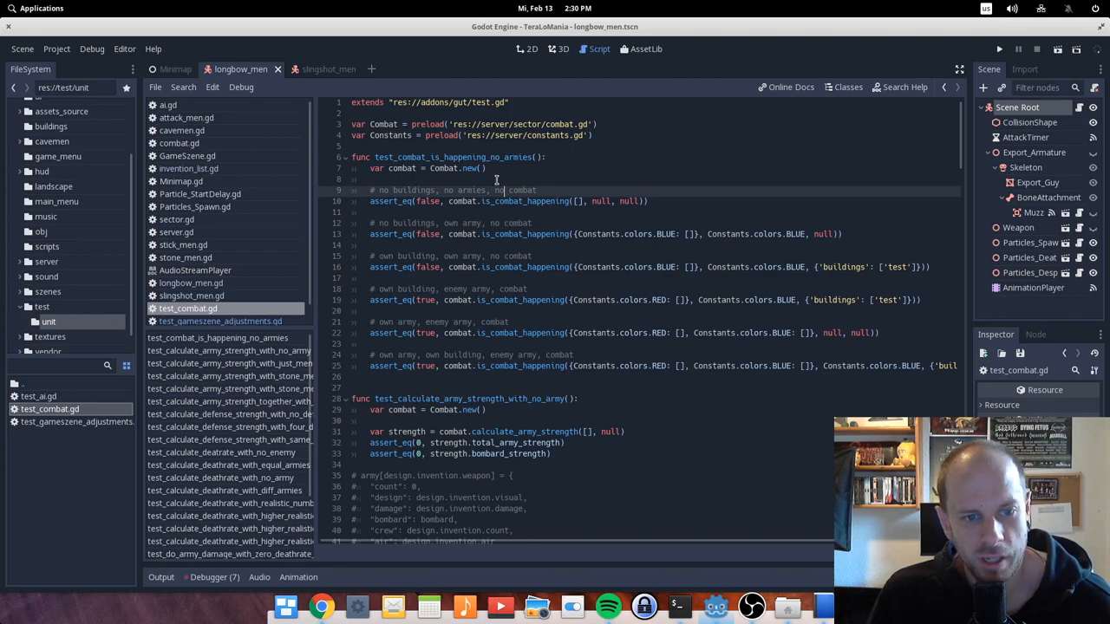
mouse_move(498, 174)
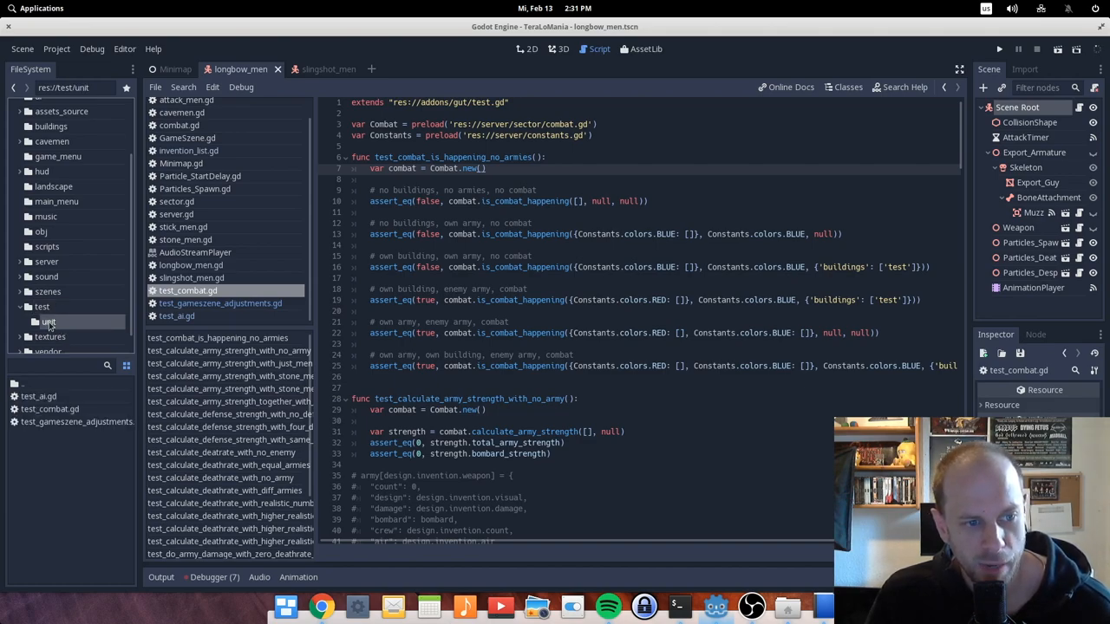
mouse_move(61, 406)
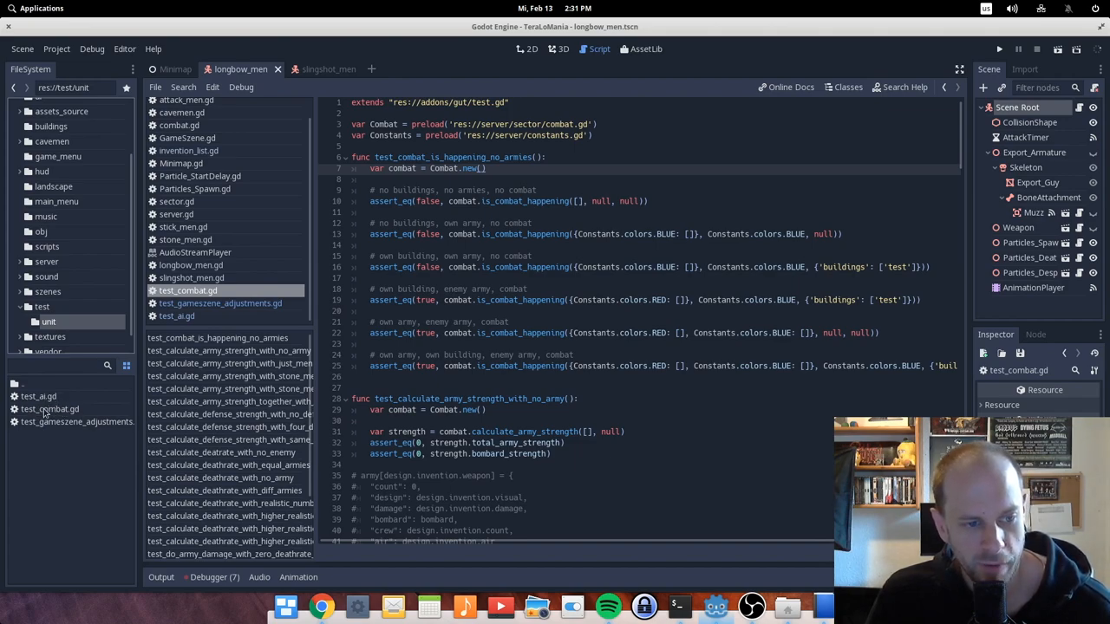
mouse_move(49, 409)
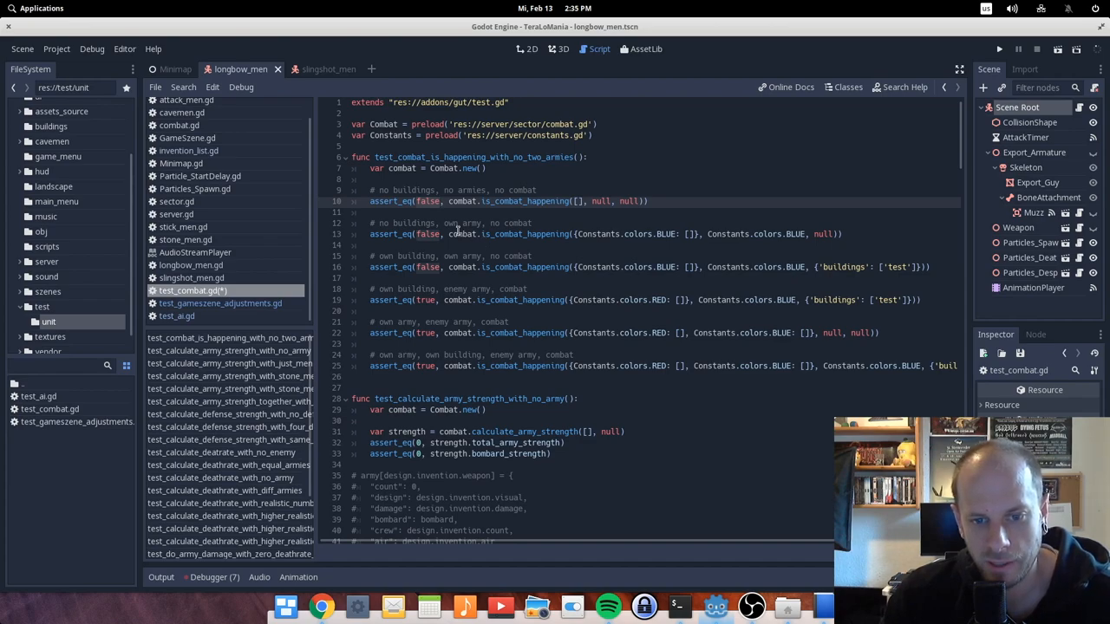
- Rebuild the just-men strength test's army with var army = _init_army() instead of the inline dictionary
scroll(down, 3)
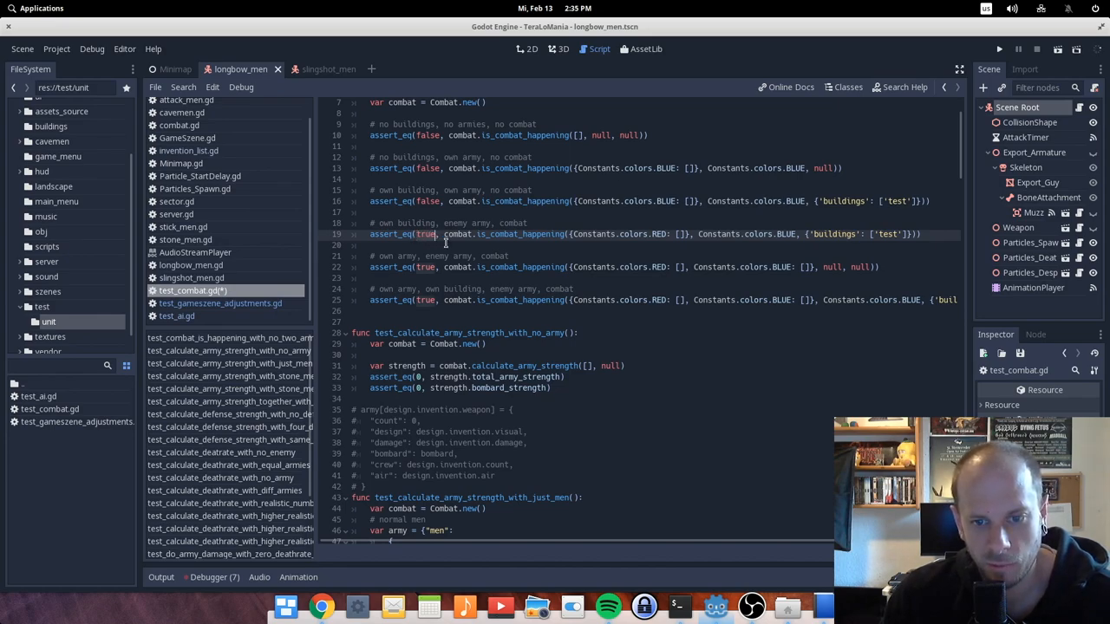
scroll(down, 3)
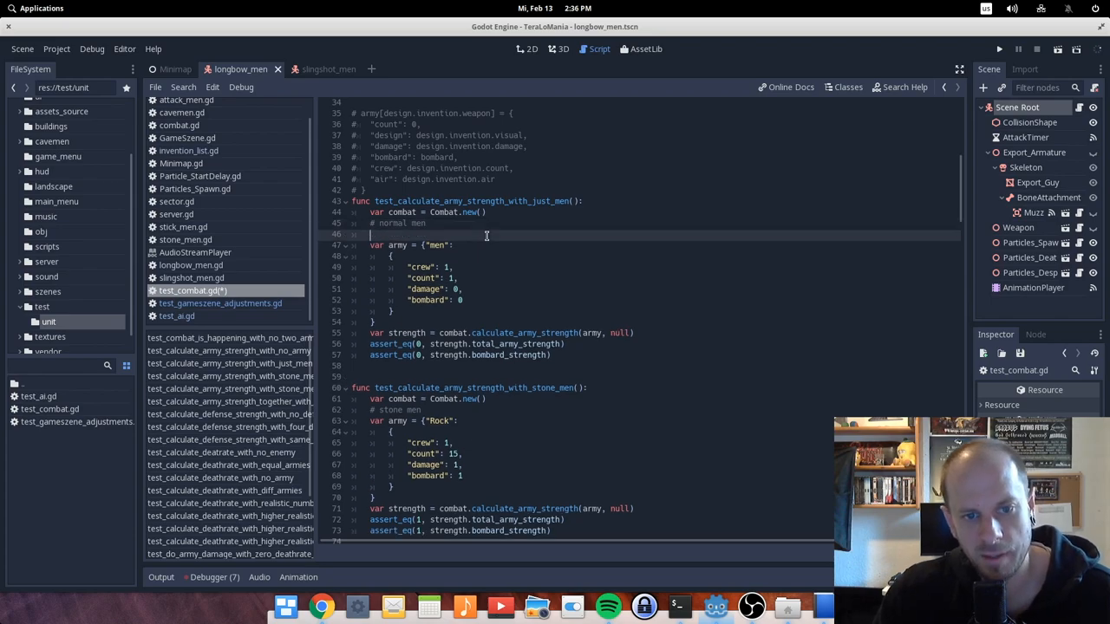
text(_init_armies()
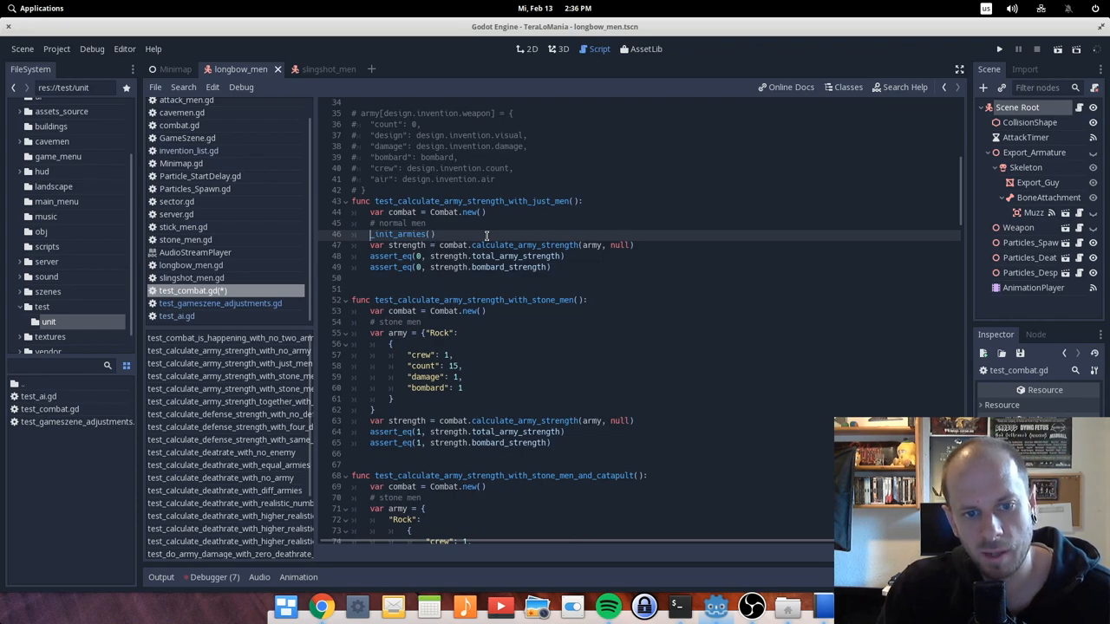
text(var army =)
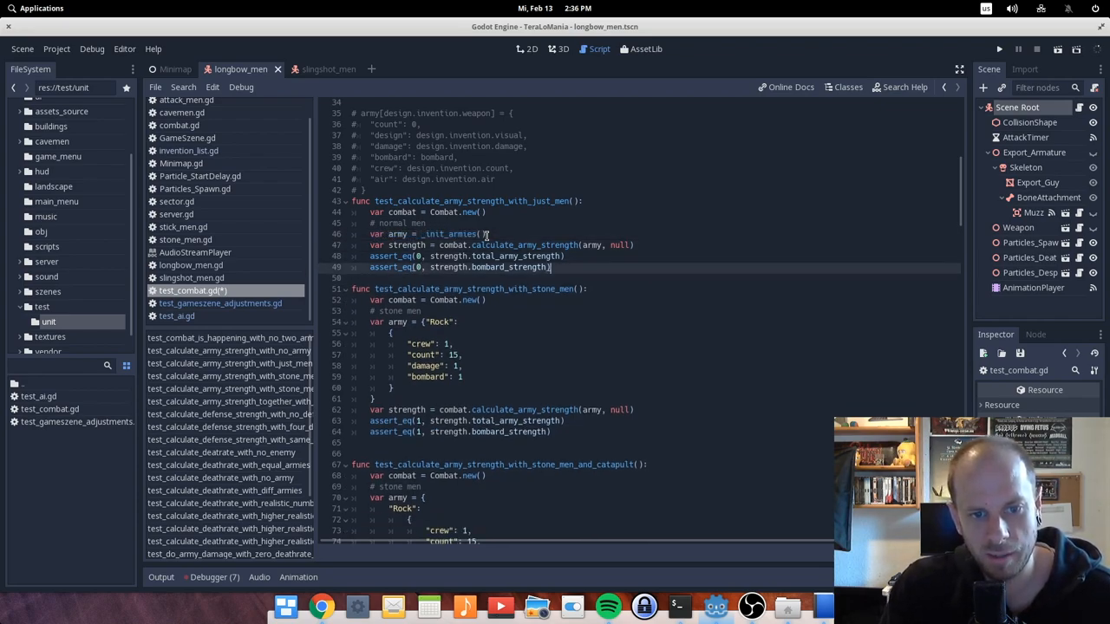
scroll(down, 3)
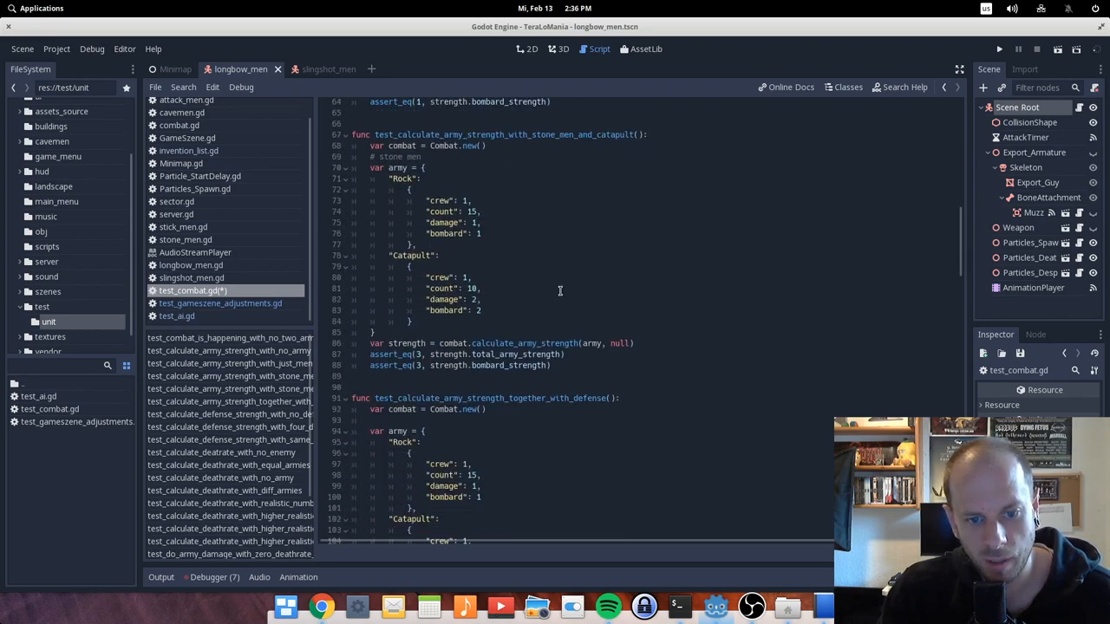
scroll(down, 3)
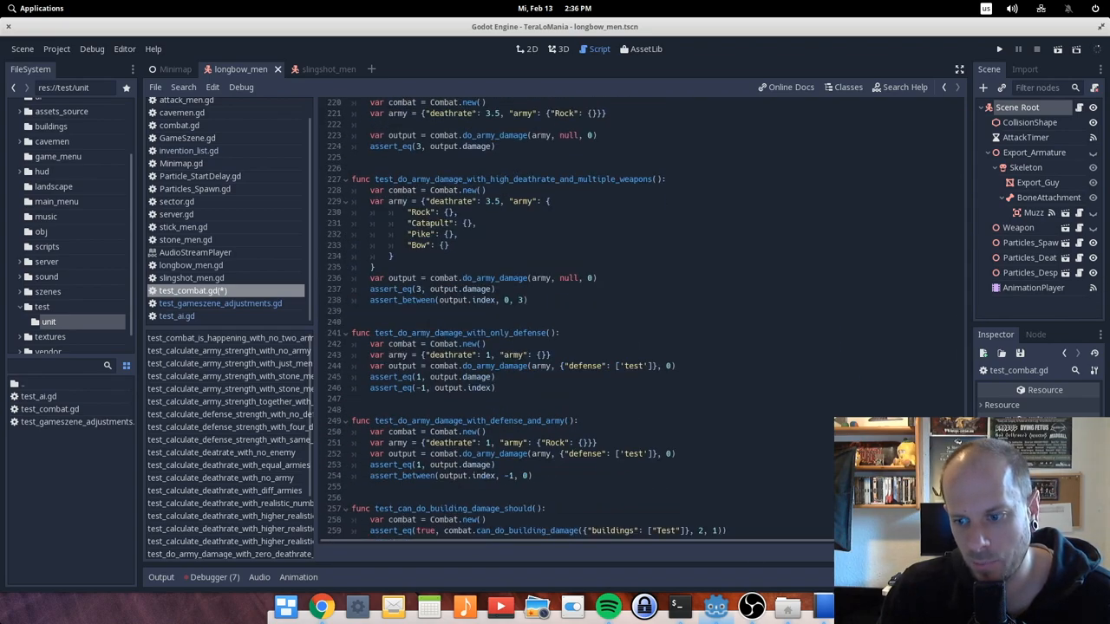
scroll(down, 3)
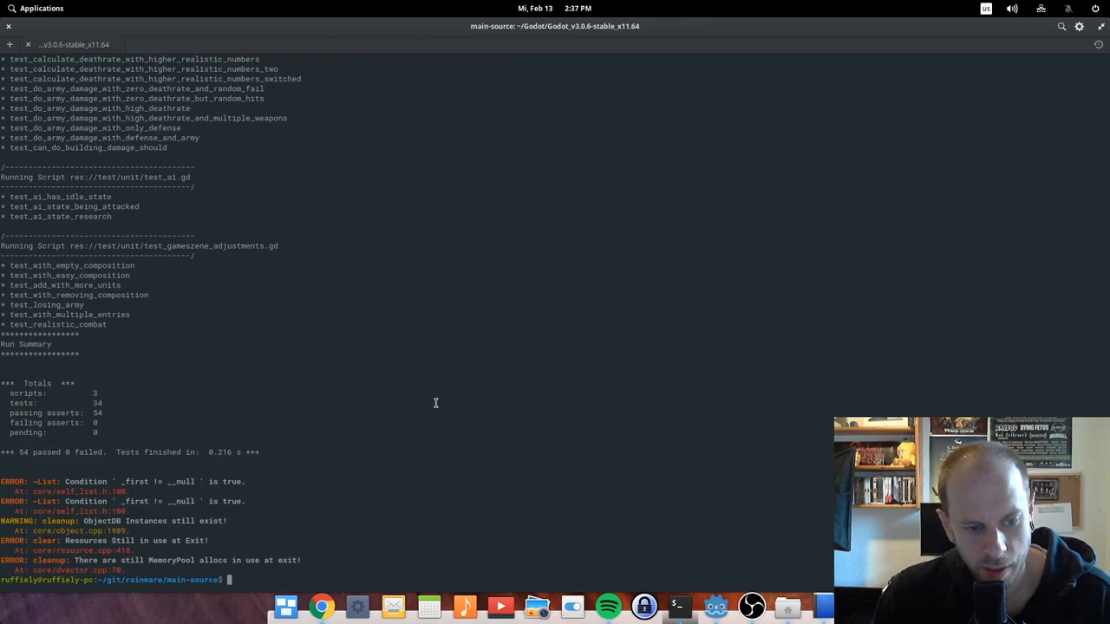
- Review the terminal Run Summary of 54 tests with 54 passing asserts and switch back to Godot
text(gut)
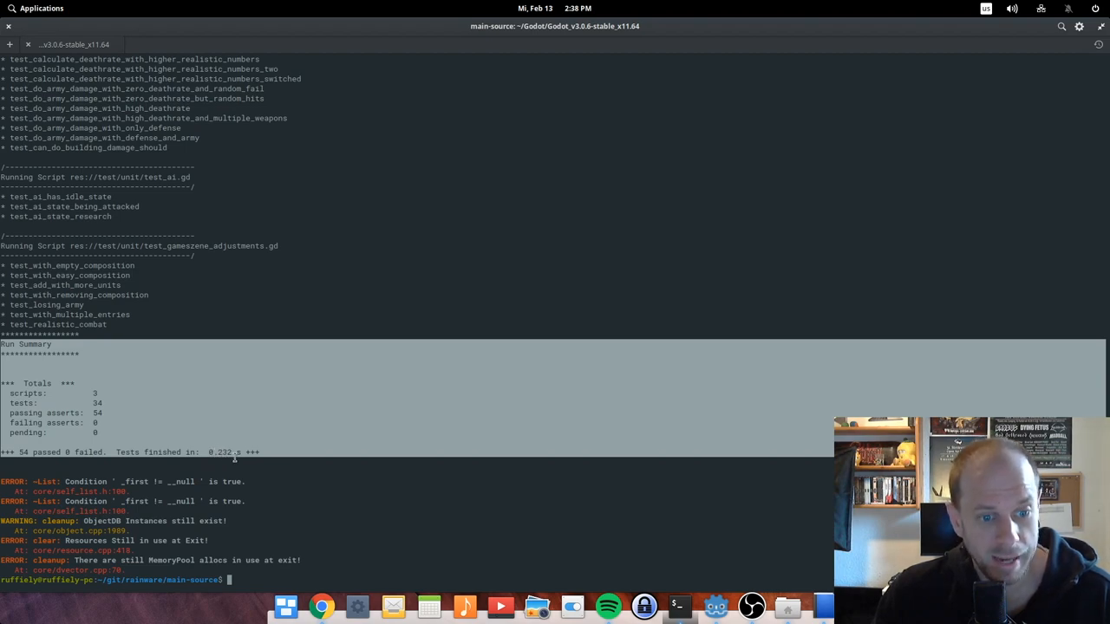
mouse_move(714, 604)
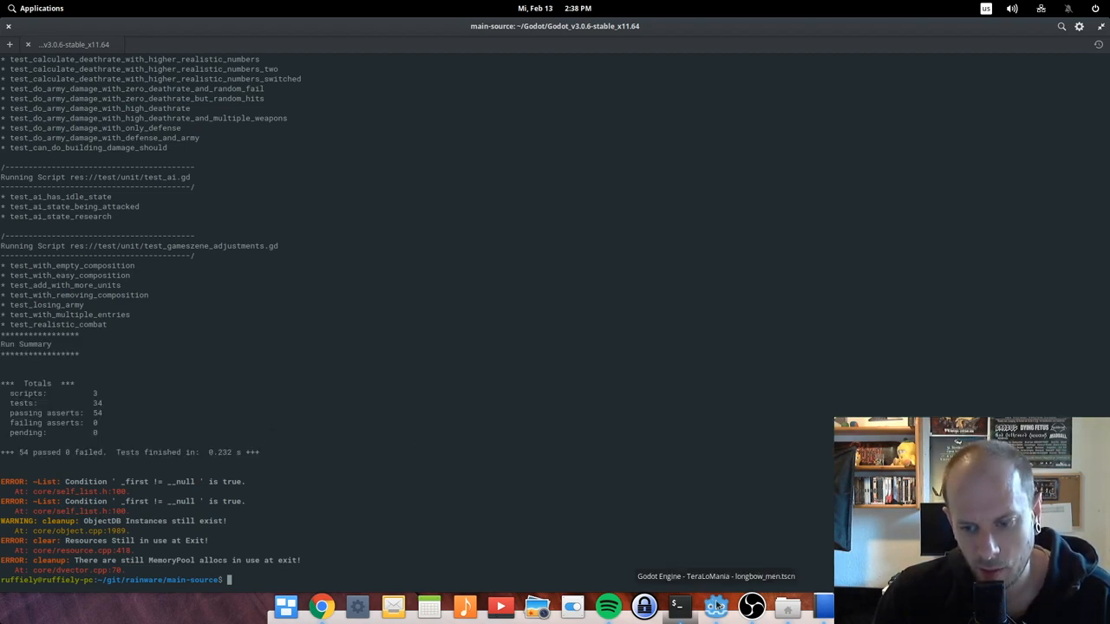
click(714, 607)
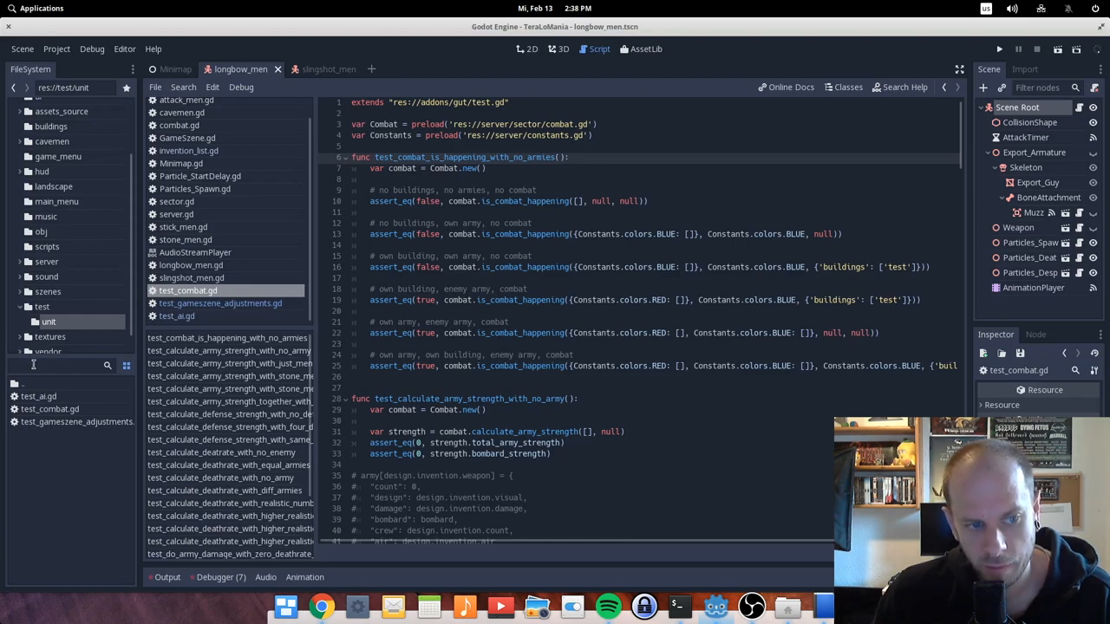
- Filter FileSystem by 'test' and play tests.tscn so Godot's output reports 54 passing tests
text(test)
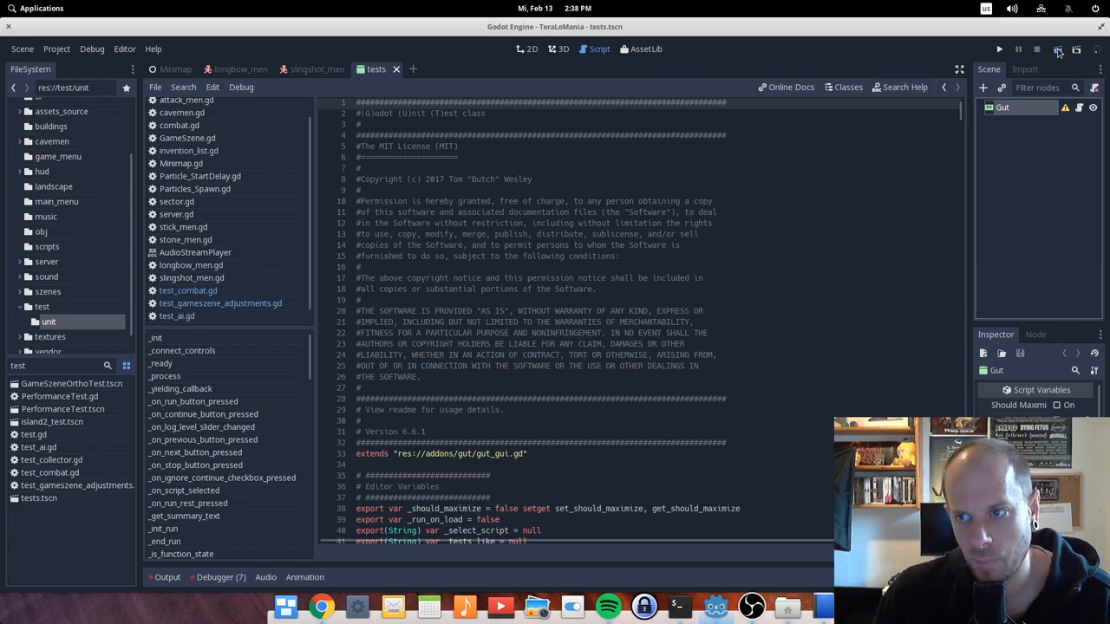
click(1058, 49)
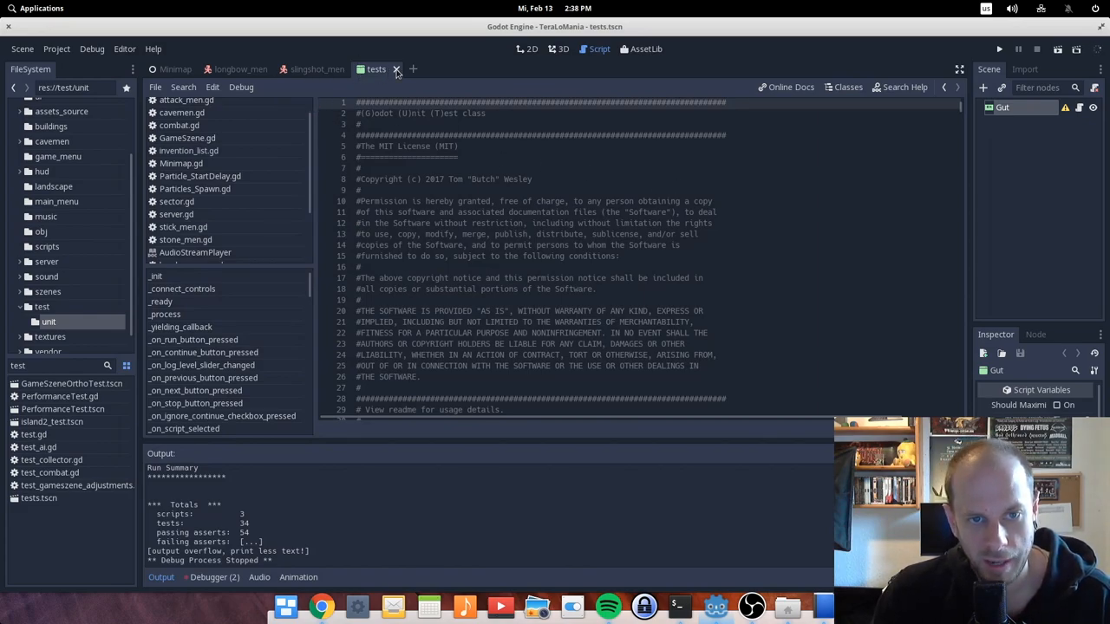
- Close the tests scene and load test_ai.gd in the script editor
click(396, 69)
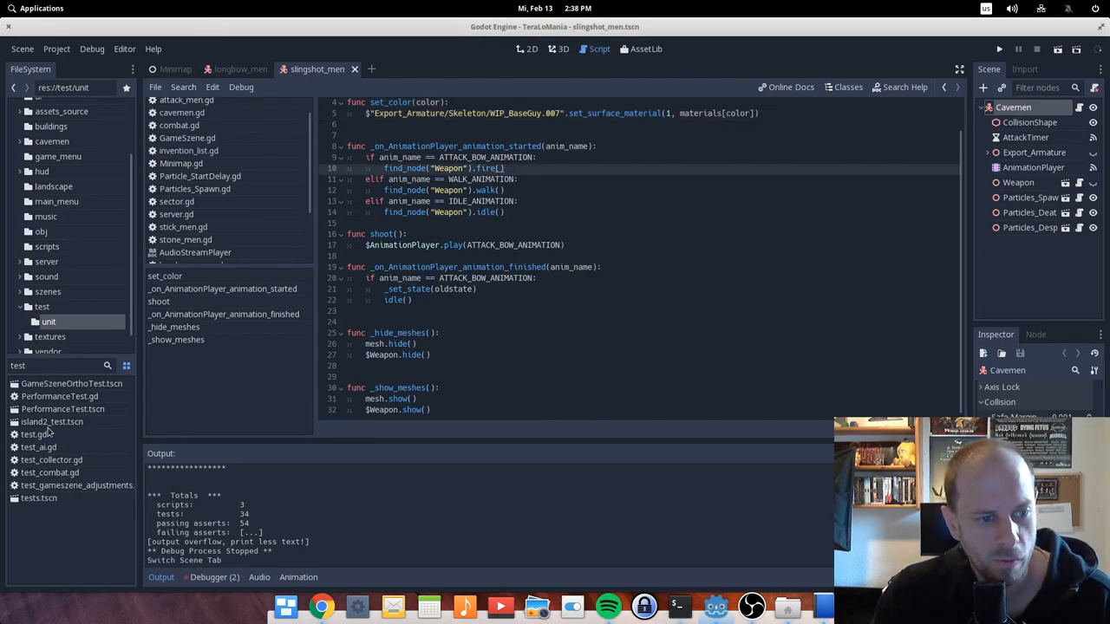
click(38, 448)
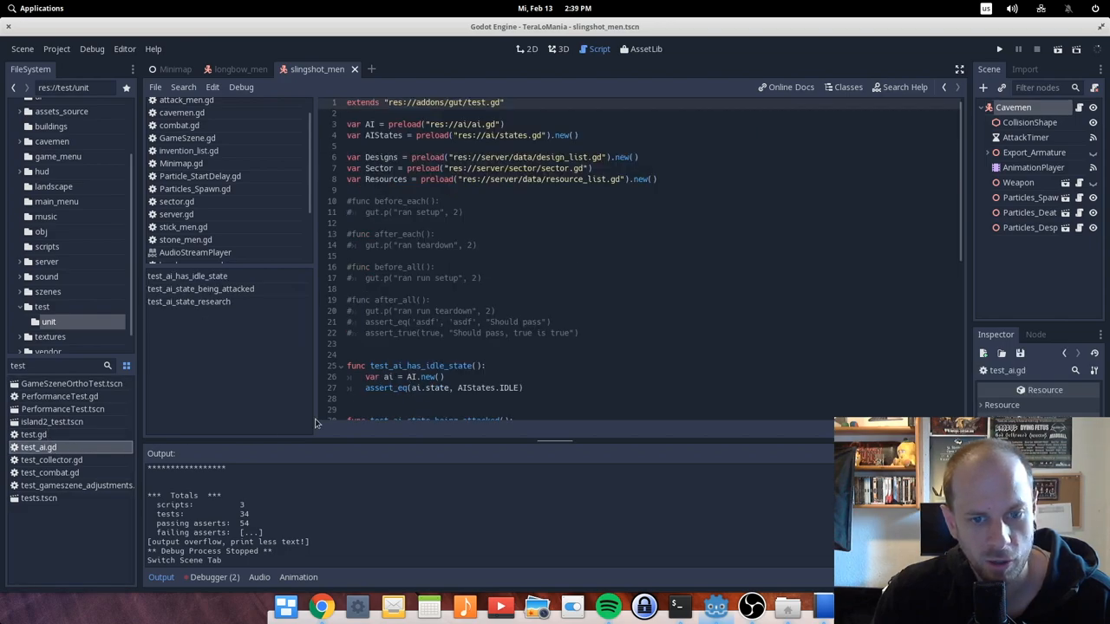